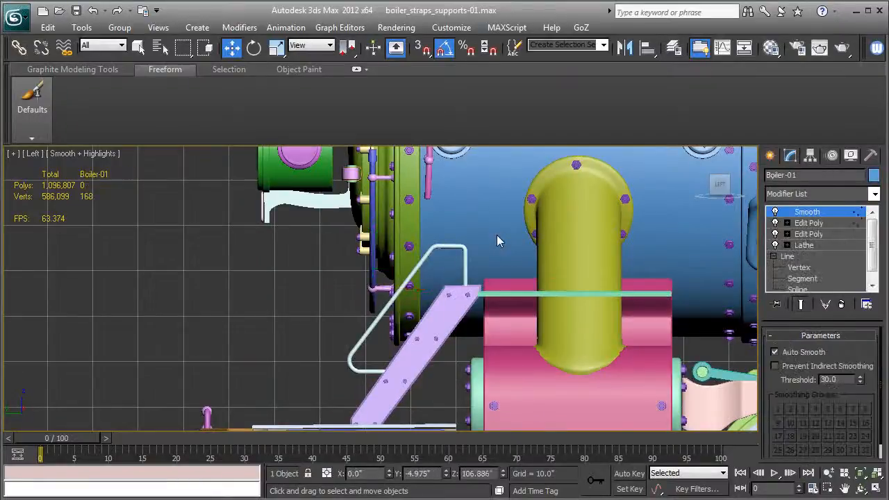
Toggle edged-faces display so the boiler reads see-through in the viewport
key(F4)
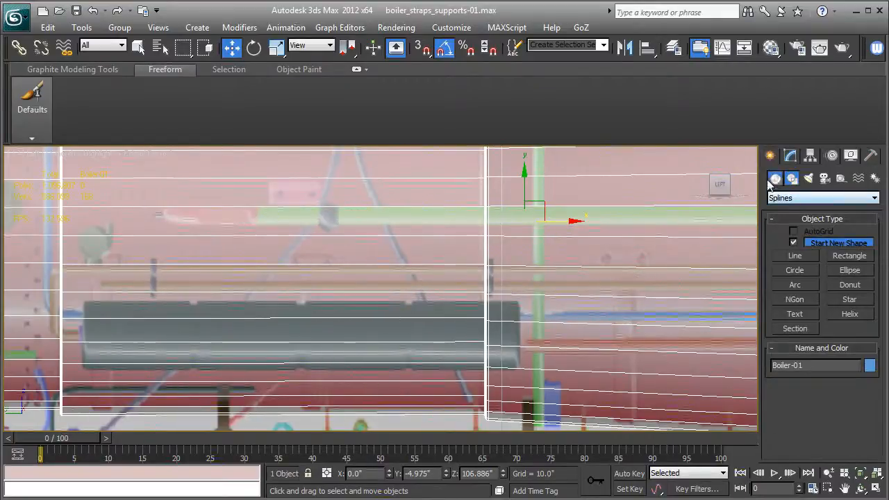
Draw a small TubeCap ring over the boiler and convert it to Editable Poly
click(775, 179)
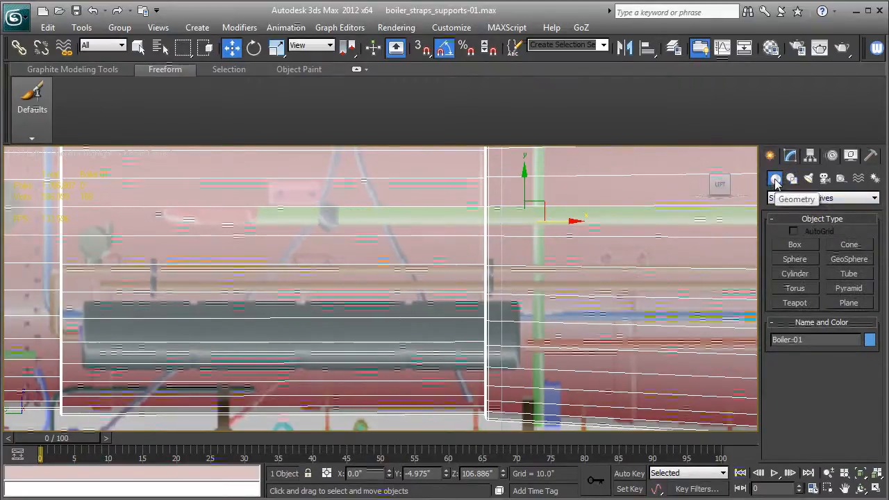
click(823, 197)
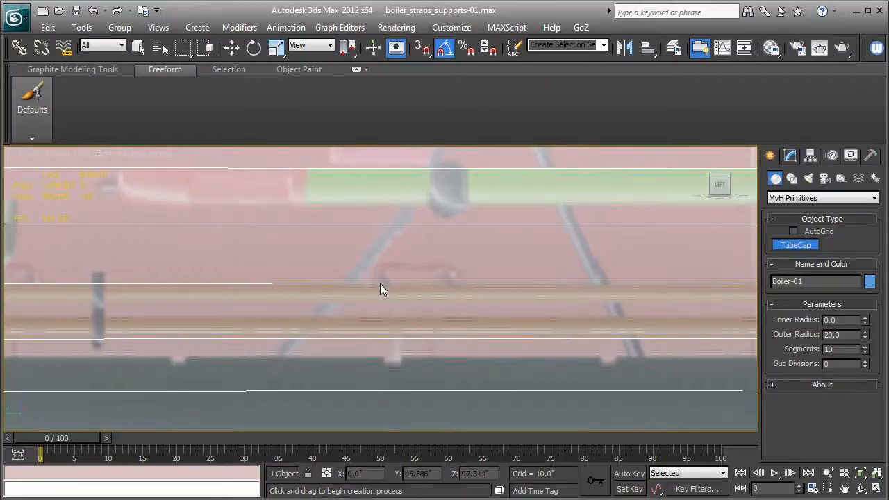
drag(382, 281, 403, 292)
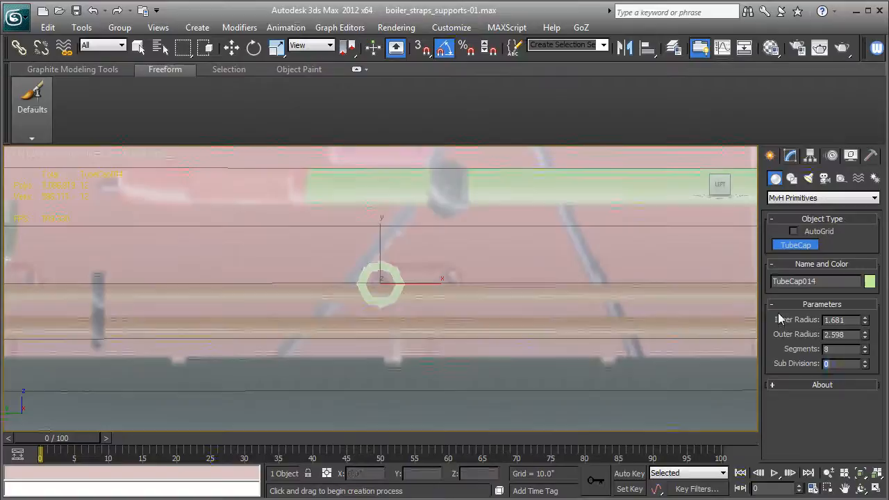
right_click(792, 211)
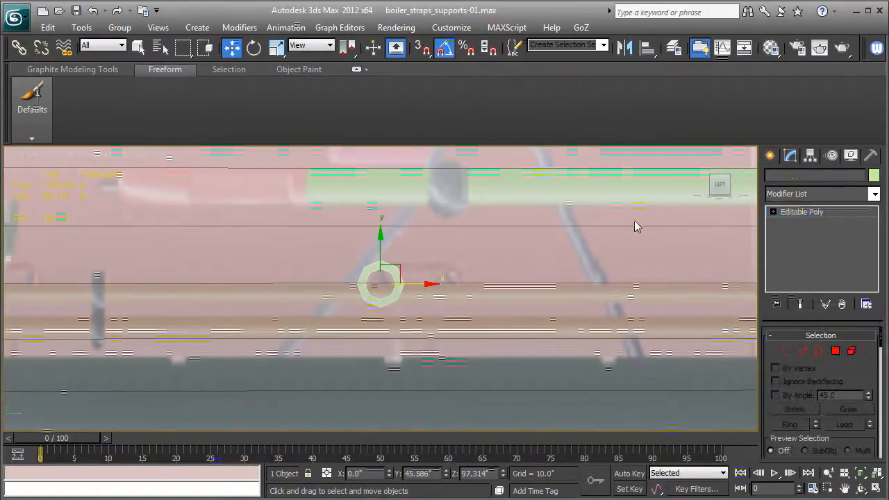
click(165, 69)
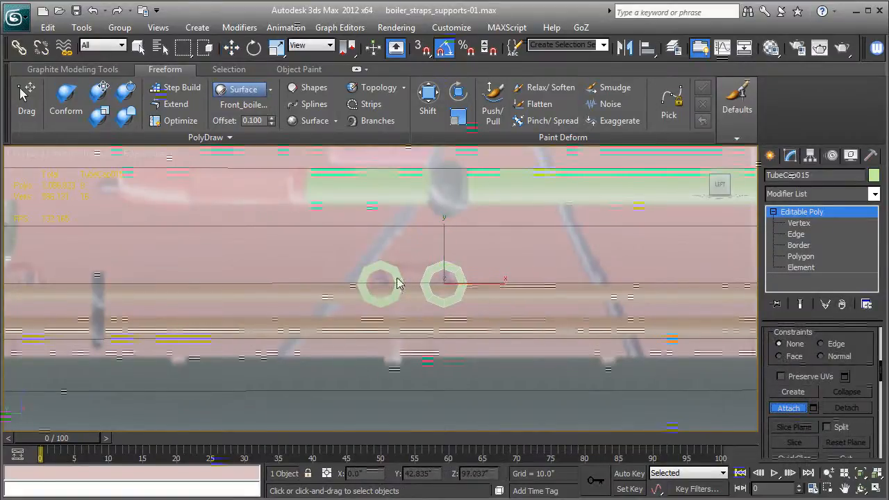
Bridge the facing ring edges into a figure-eight piece and select its outer border
click(796, 234)
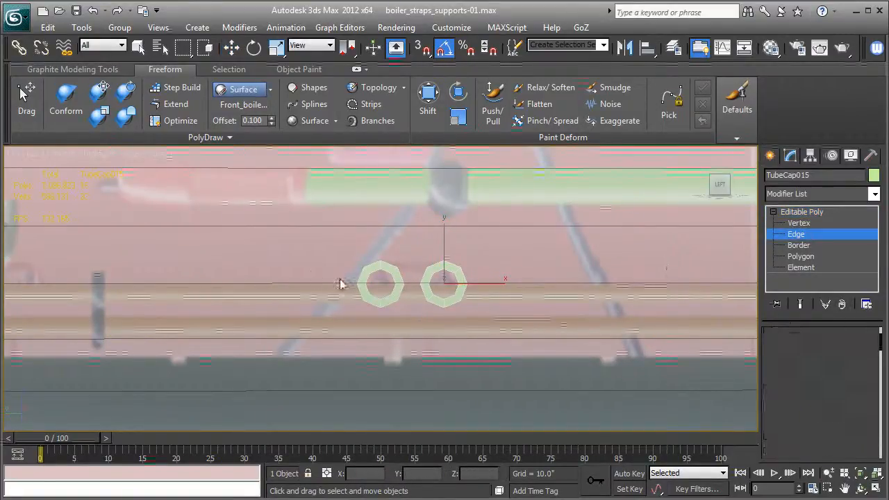
click(445, 278)
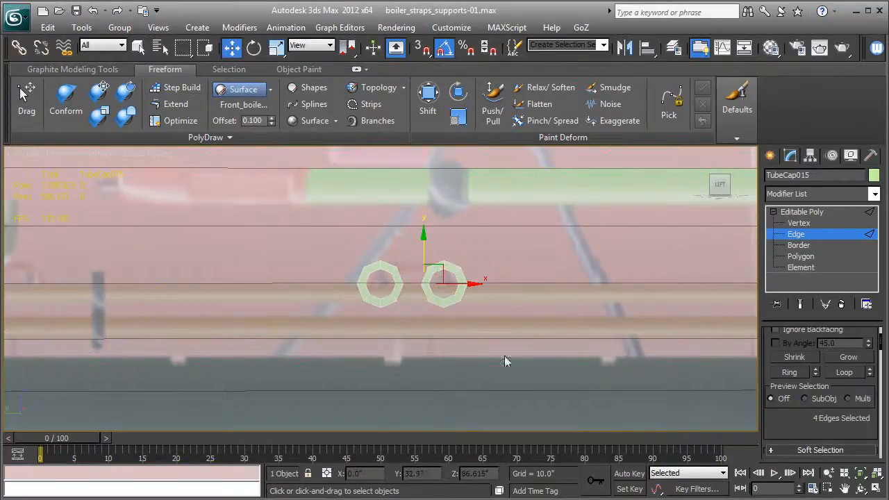
scroll(down, 3)
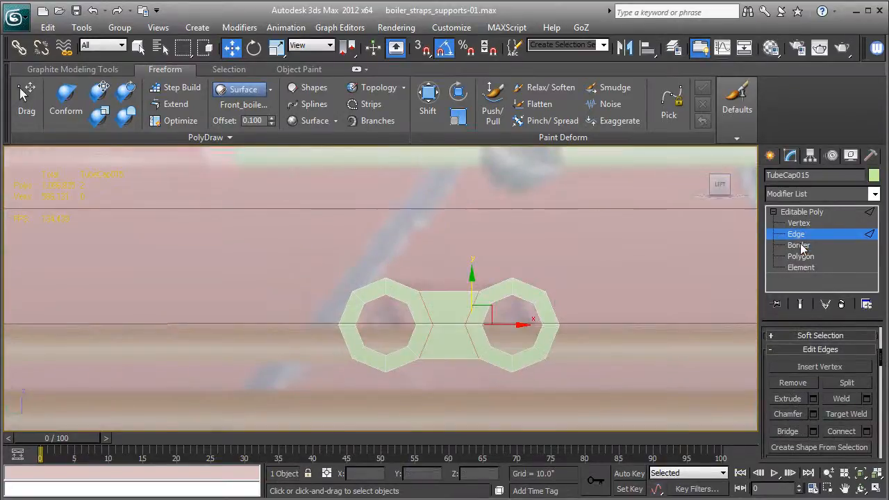
click(799, 245)
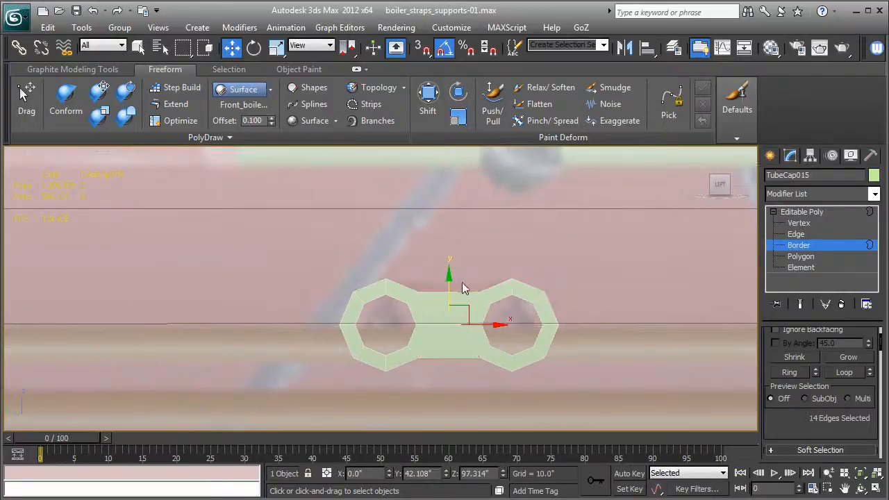
click(796, 234)
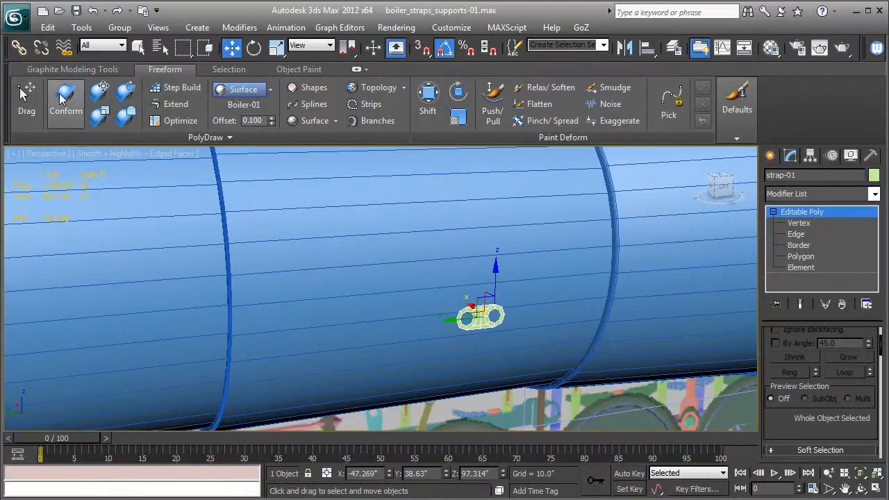
Conform strap-01 onto the boiler surface
click(65, 101)
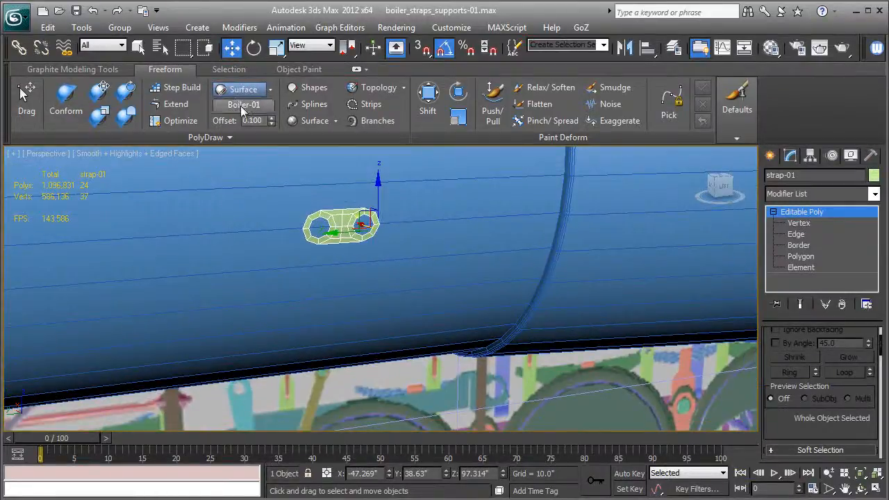
mouse_move(755, 247)
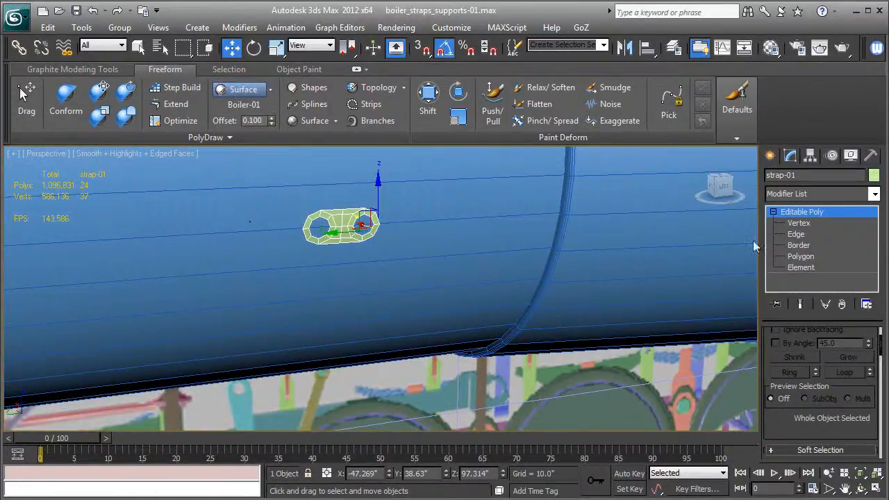
Extend the strap's end edge as a band of faces running across the boiler's side
click(796, 234)
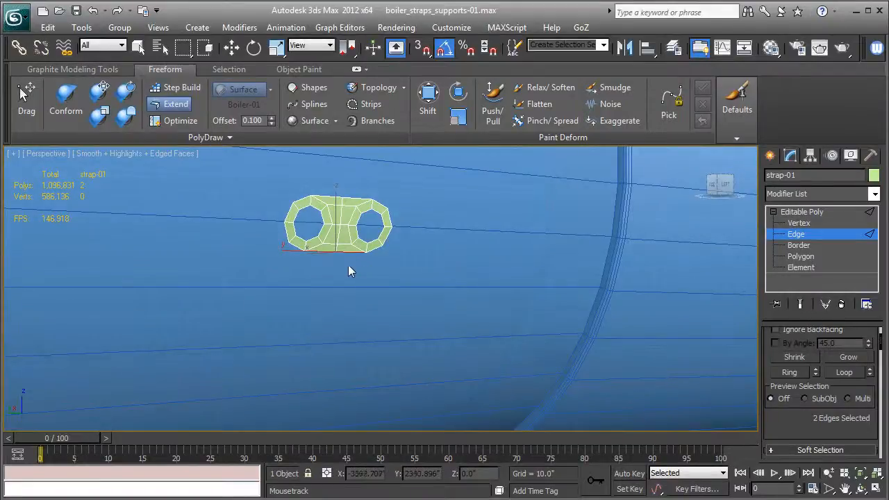
mouse_move(319, 291)
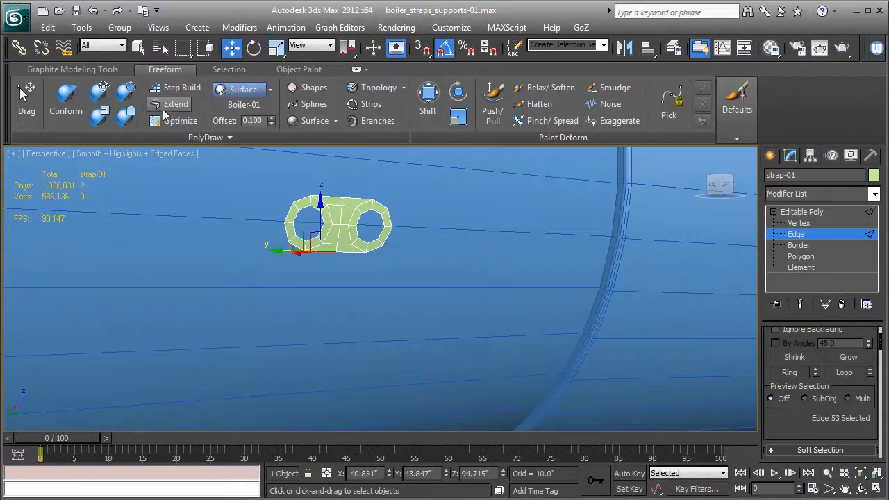
click(175, 103)
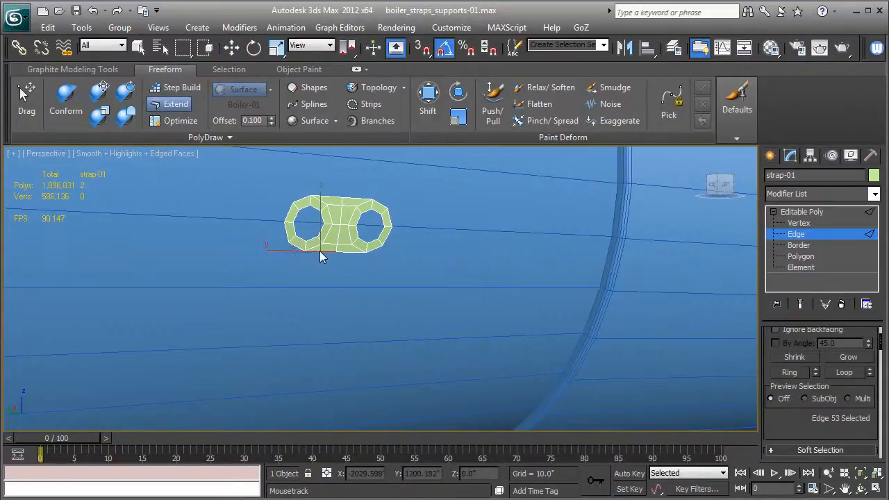
drag(321, 250, 313, 284)
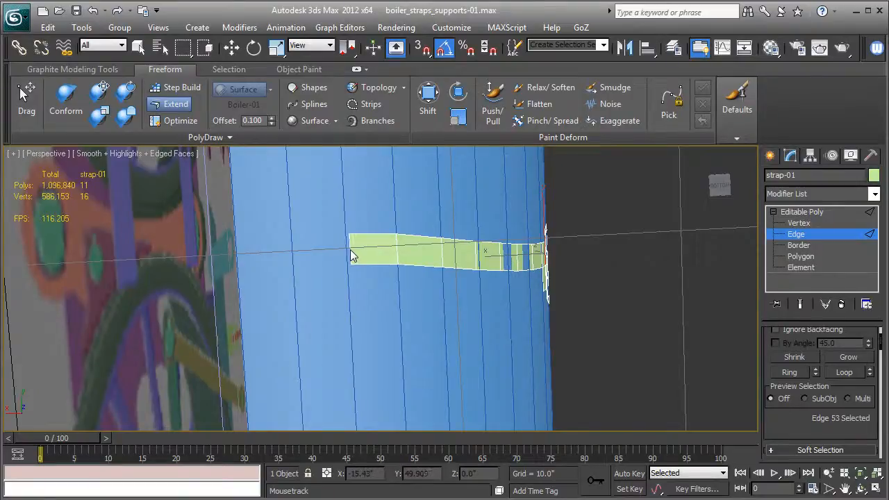
drag(351, 253, 292, 253)
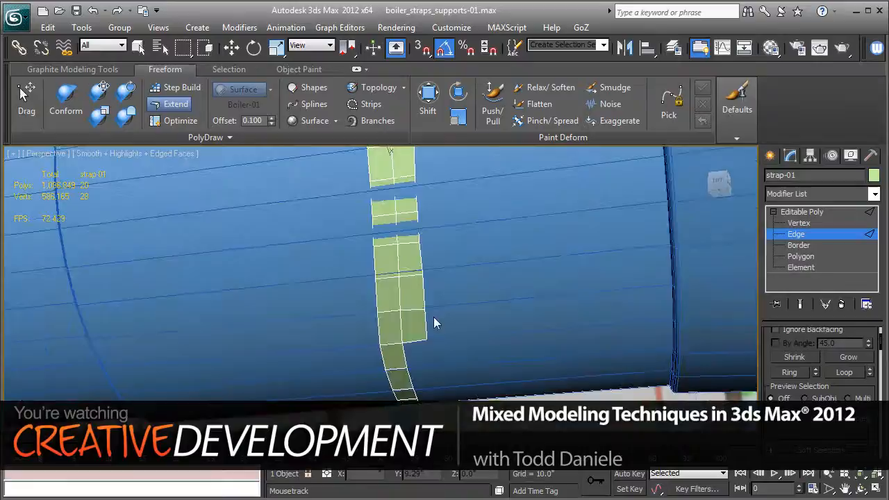
key(F3)
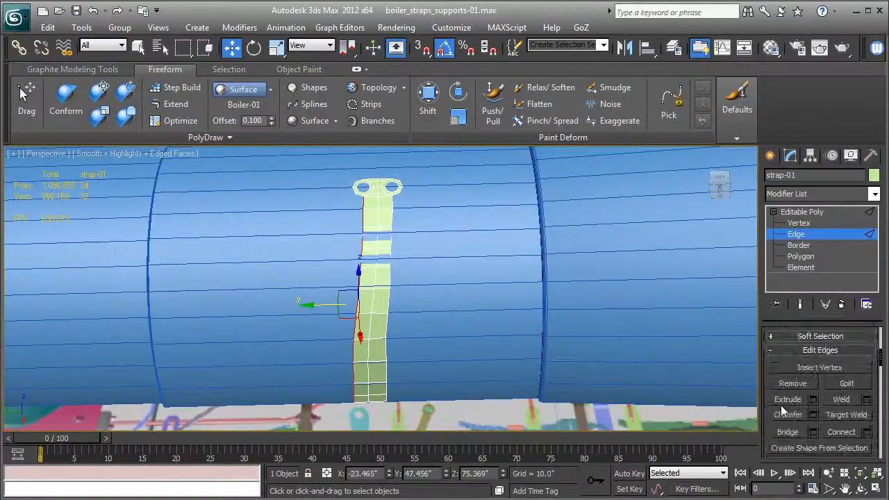
Extend the strap band downward so it follows the boiler's curvature
scroll(down, 3)
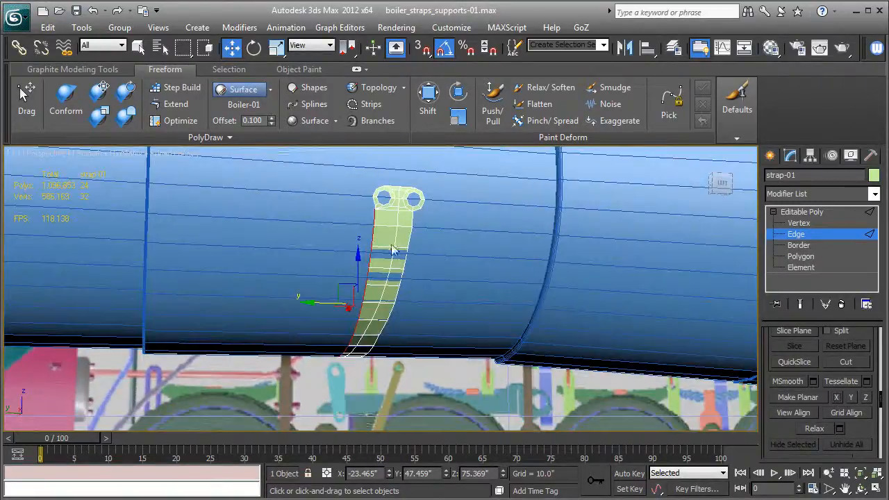
drag(358, 260, 378, 229)
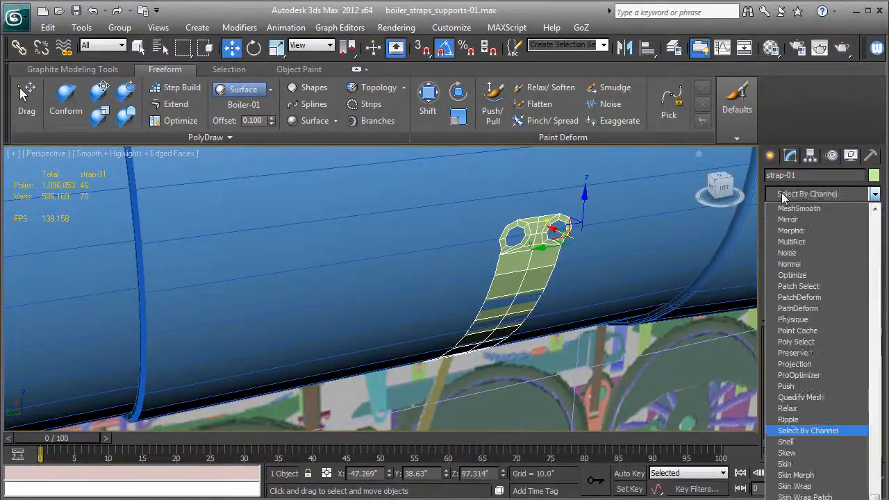
Add Shell thickness with increased outer amount and TurboSmooth, then return to edge editing
click(786, 441)
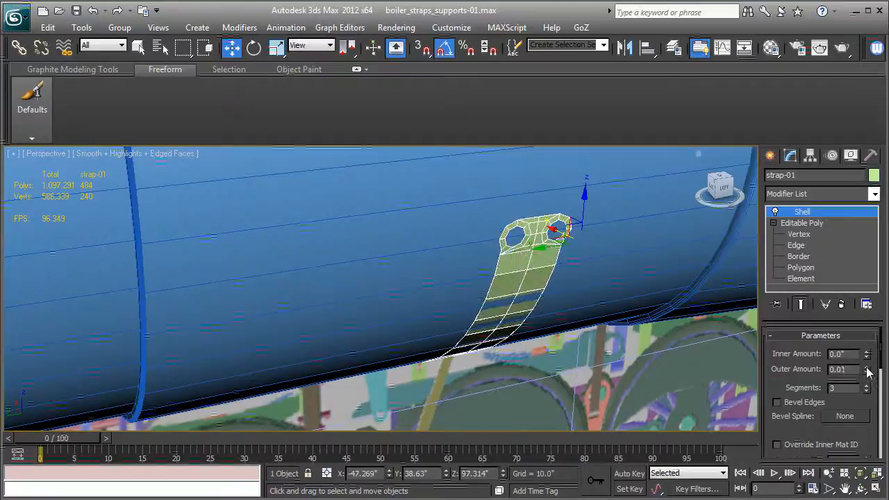
click(867, 366)
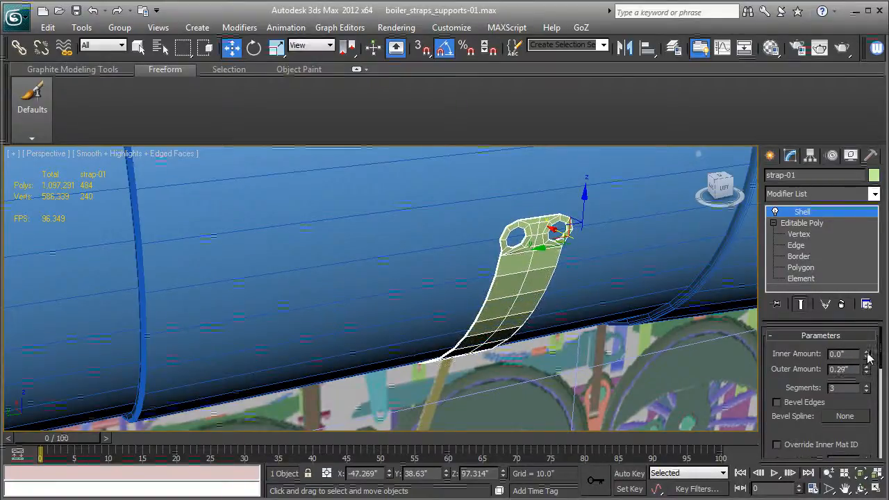
click(867, 351)
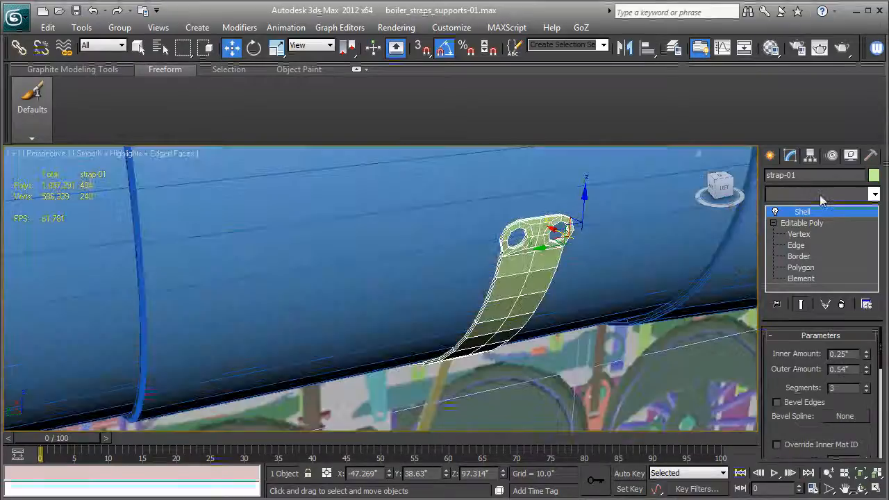
click(874, 193)
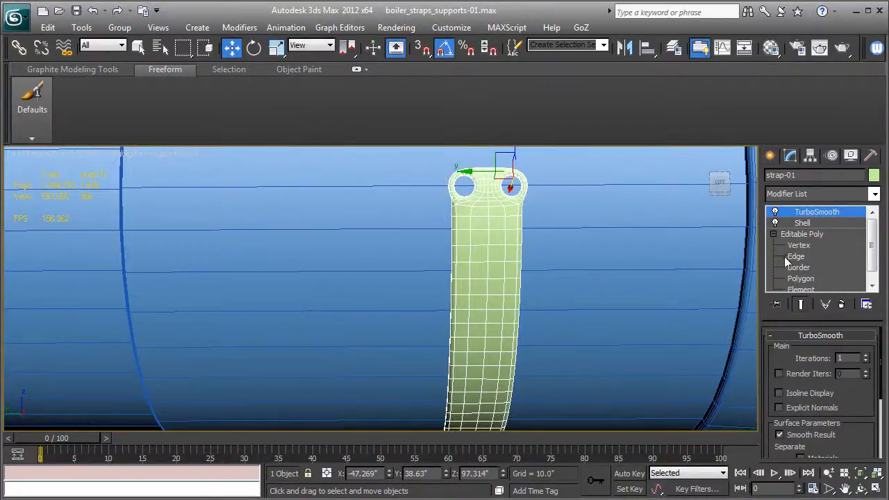
click(796, 256)
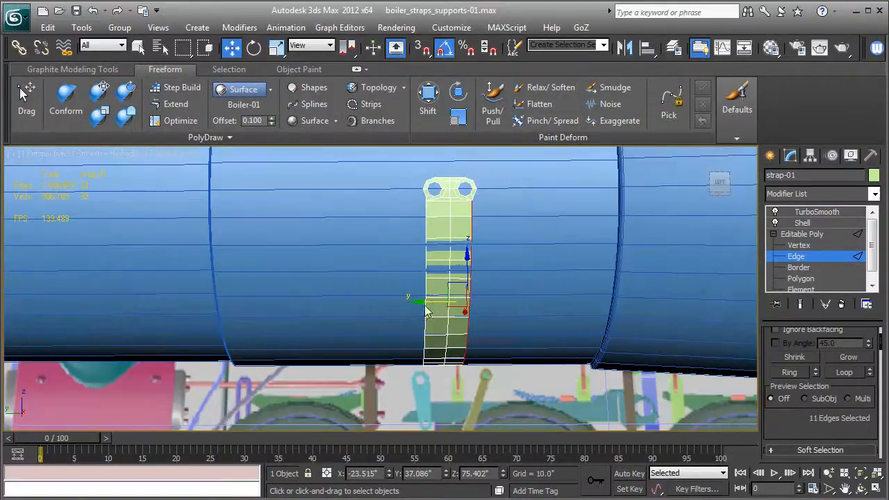
mouse_move(489, 198)
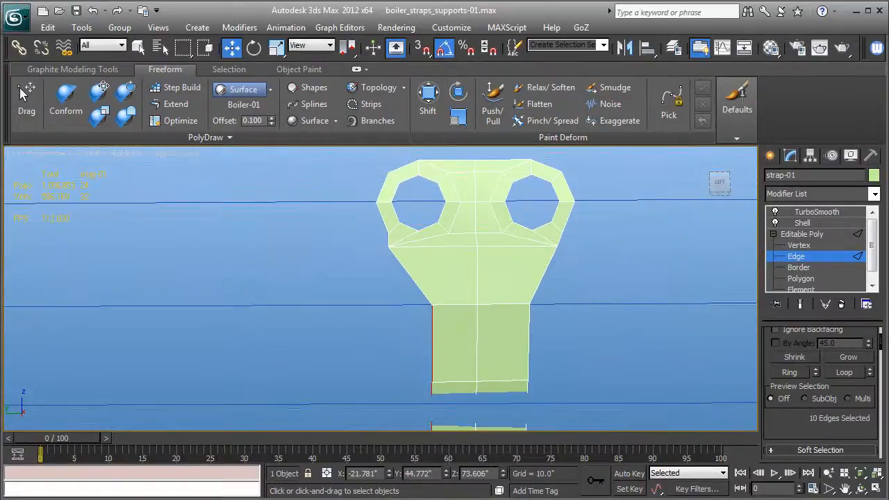
Return to the TurboSmooth result to check the smoothed half-strap
click(799, 245)
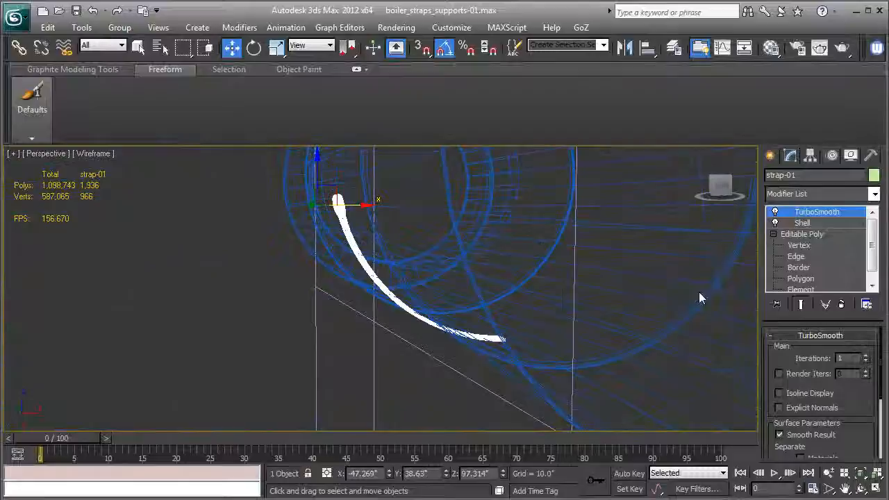
Add a Symmetry modifier on Z axis and move the mirror plane so both halves meet
click(802, 234)
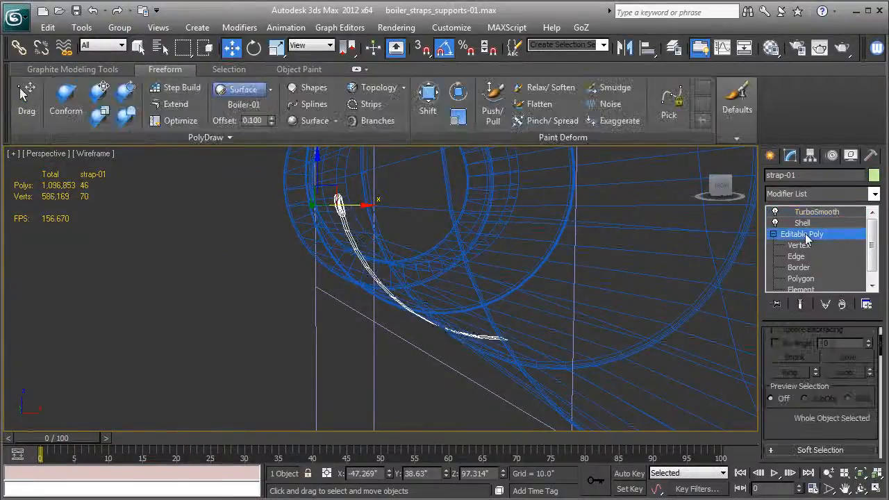
click(820, 194)
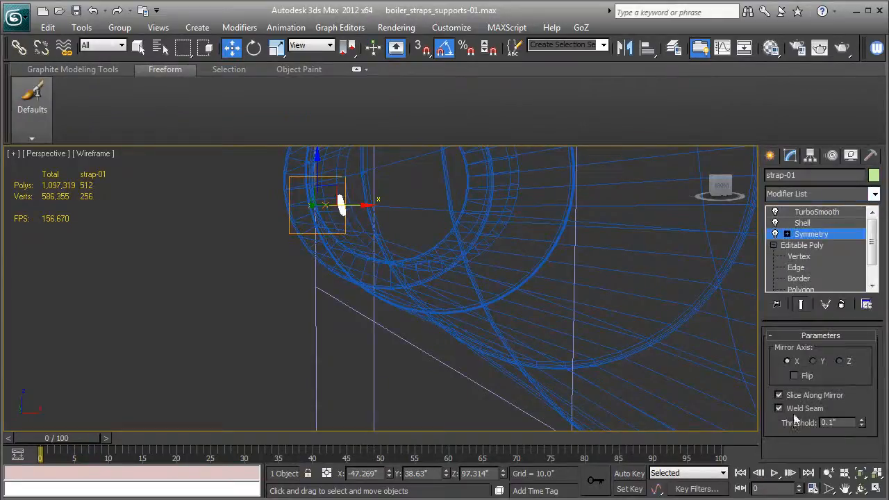
click(813, 360)
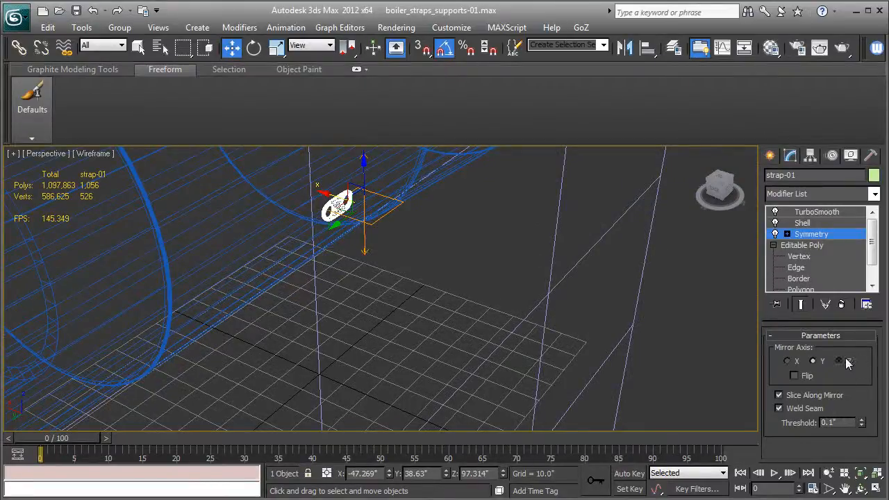
click(839, 360)
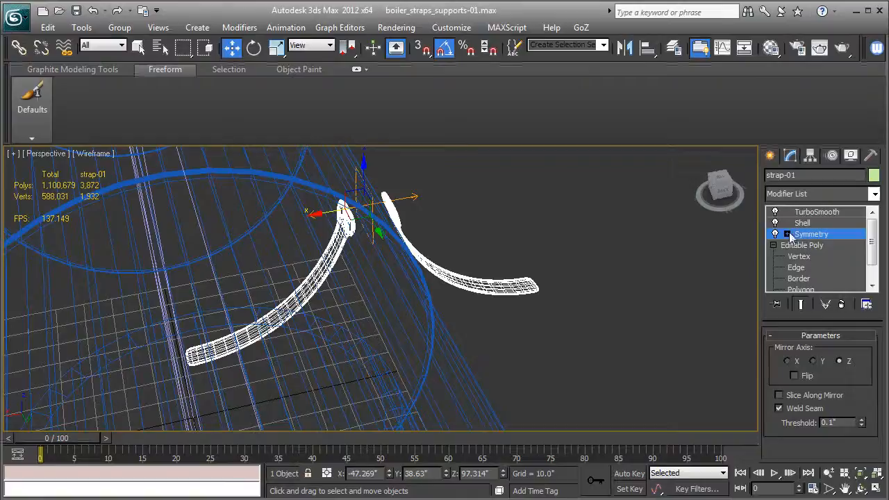
click(787, 235)
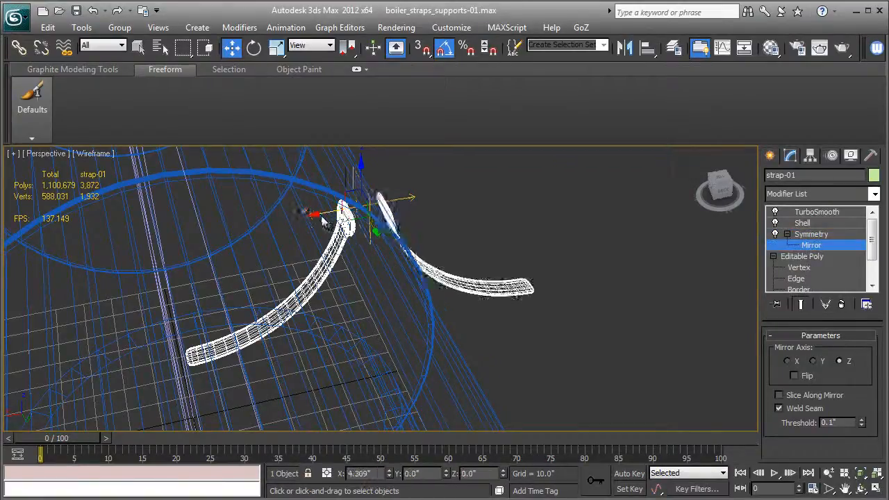
drag(323, 218, 122, 237)
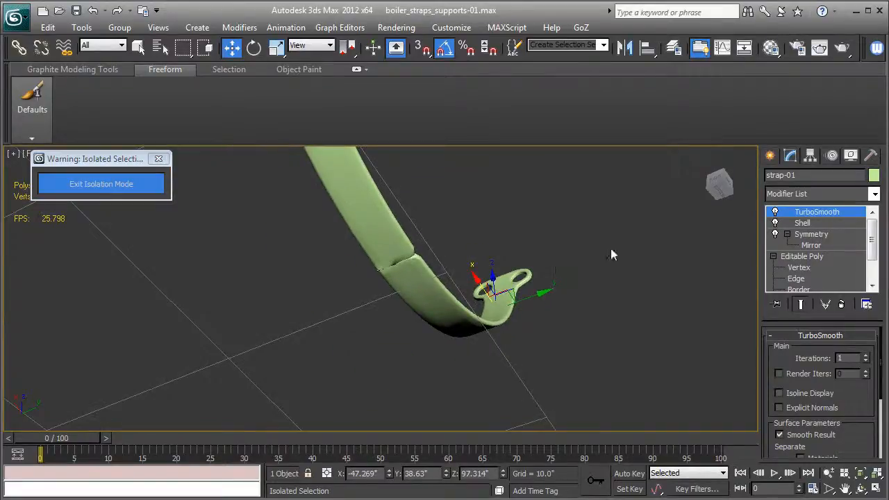
Disable TurboSmooth, nudge a base-mesh vertex, re-enable smoothing and show the whole locomotive
click(776, 212)
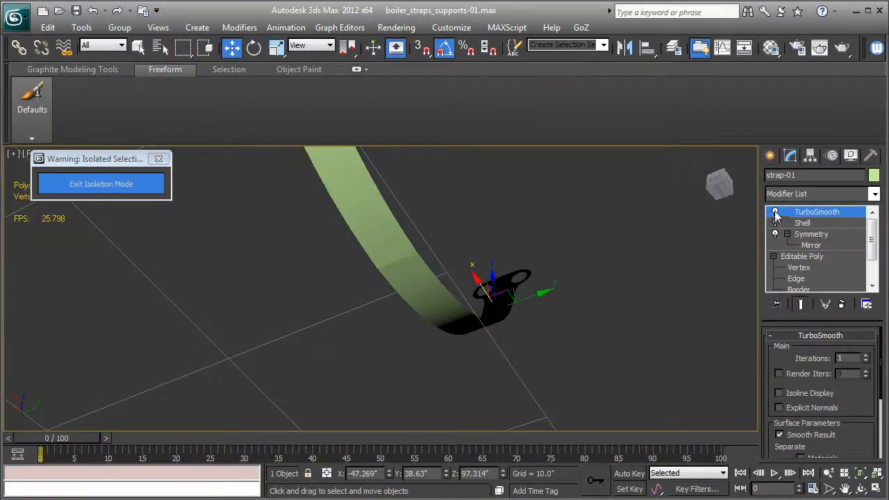
click(776, 212)
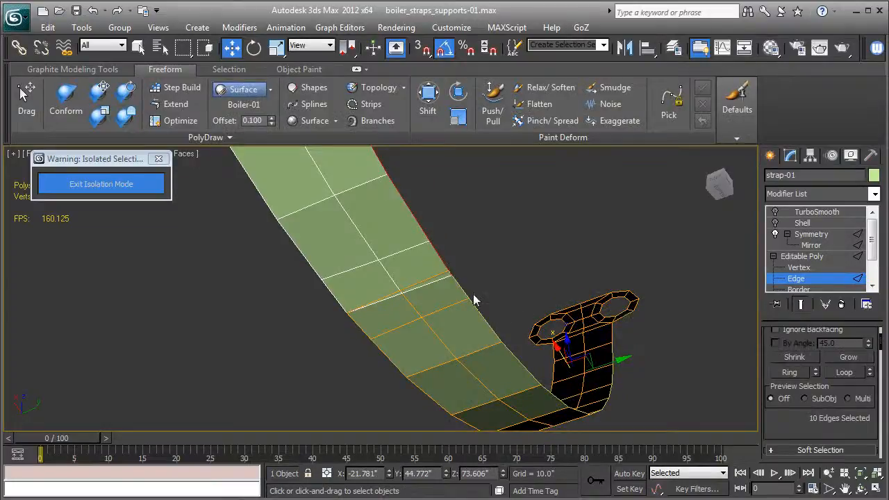
click(799, 267)
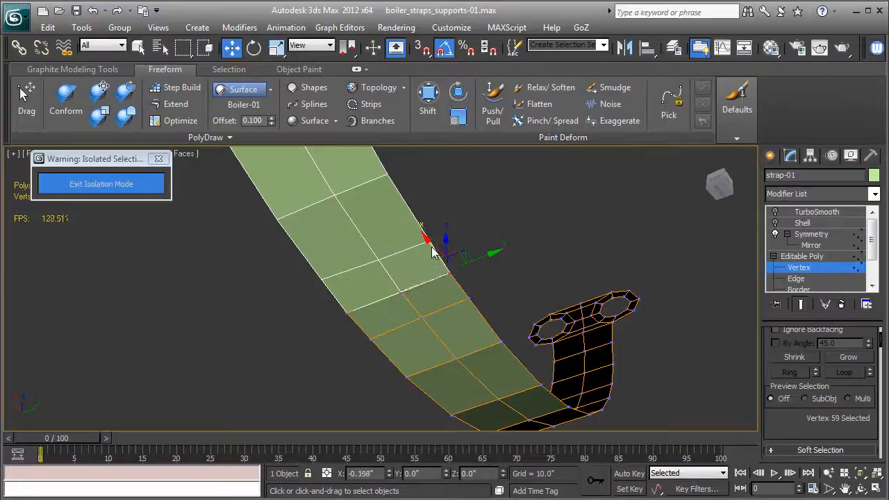
click(802, 256)
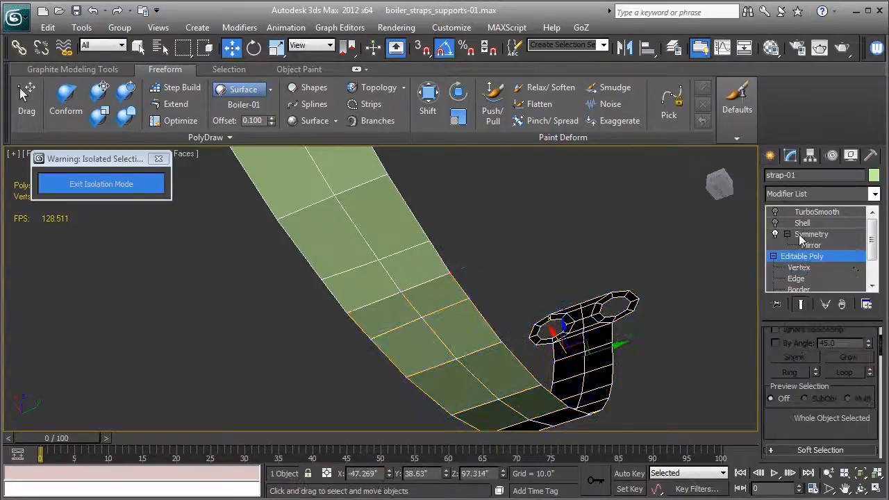
click(816, 212)
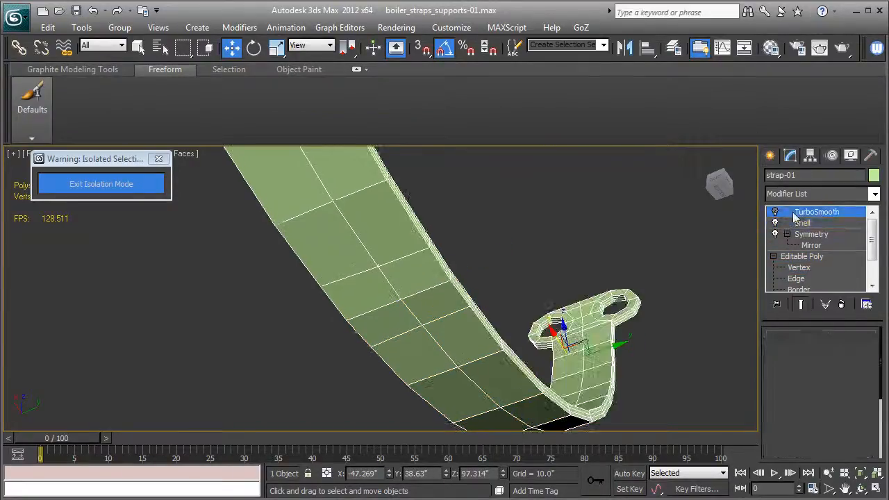
click(816, 212)
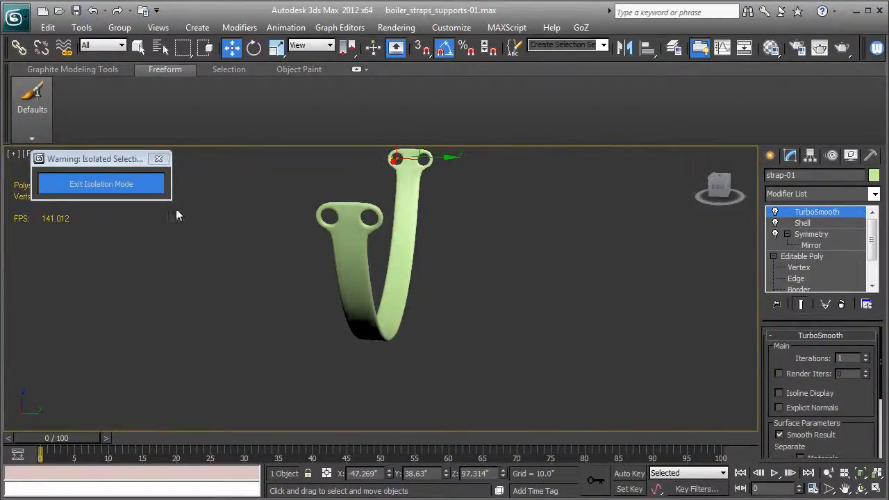
click(101, 183)
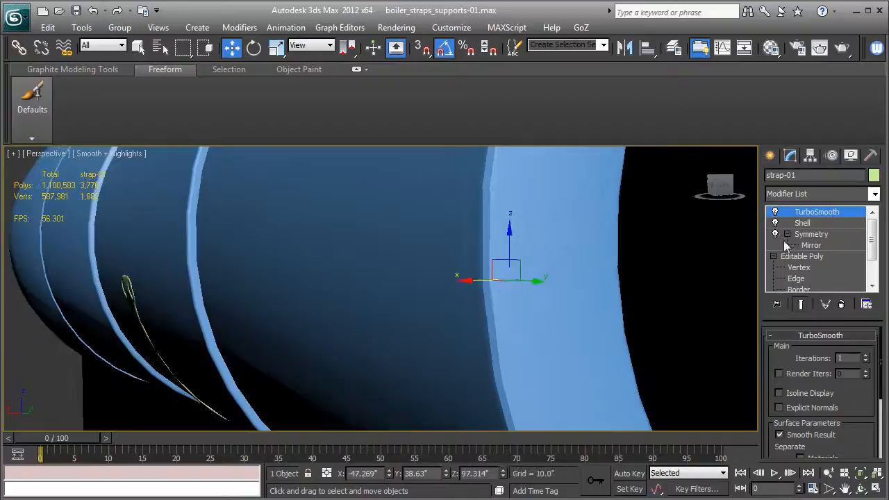
Return to the Symmetry modifier, show wireframe, and select the seam edges where the strap halves meet
click(811, 234)
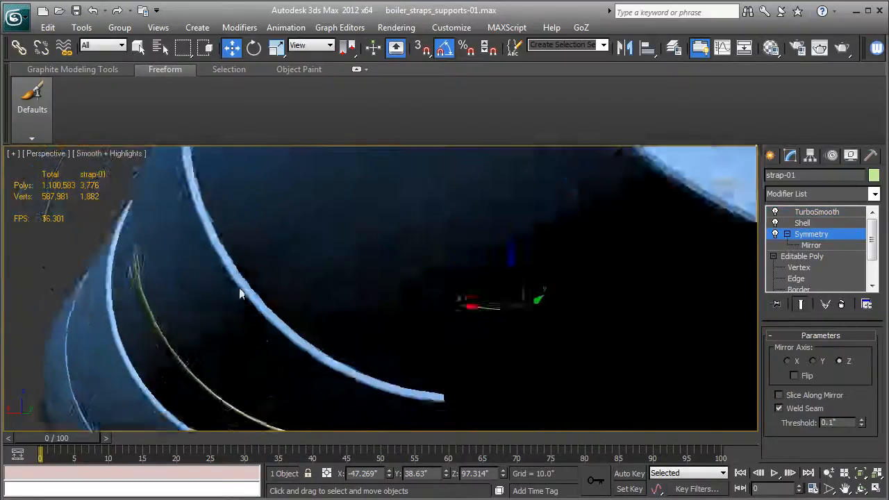
key(f3)
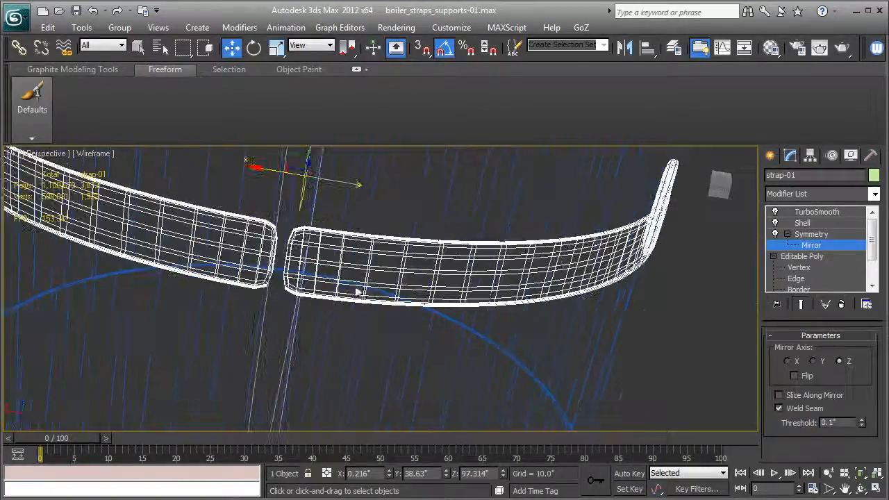
click(796, 278)
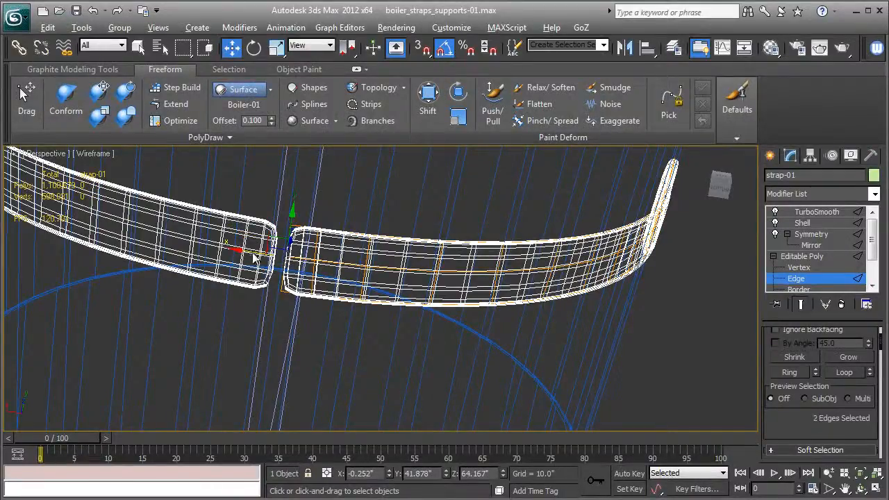
mouse_move(246, 260)
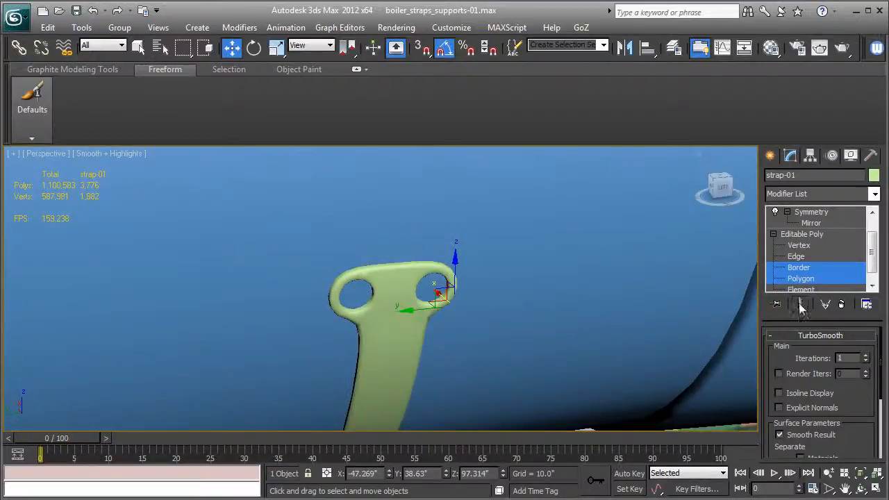
Select the hole borders at Border level and set the Reference Coordinate System to Local
click(799, 268)
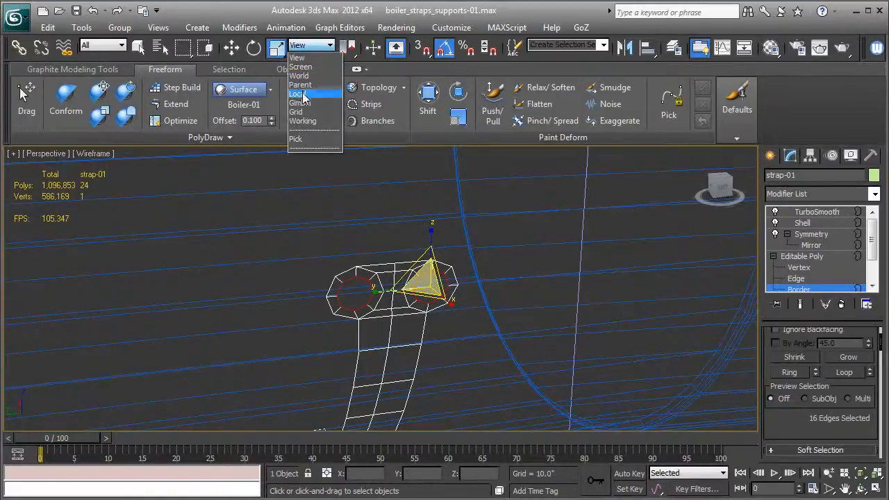
click(298, 93)
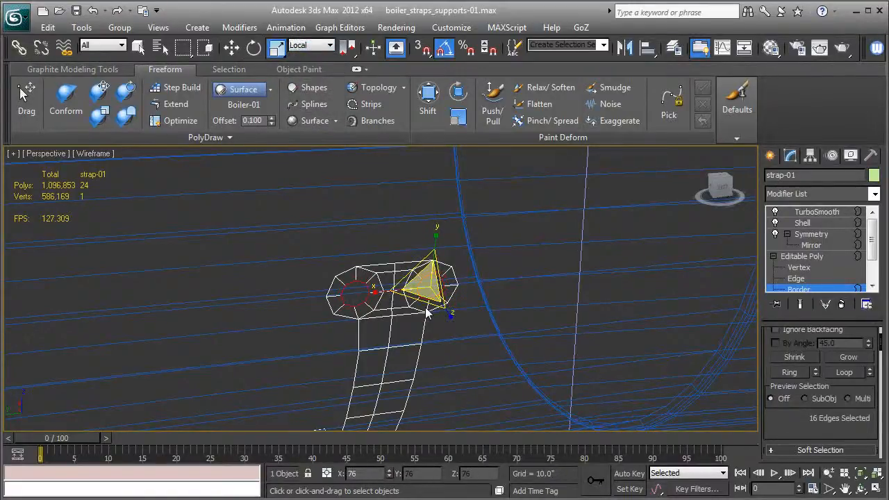